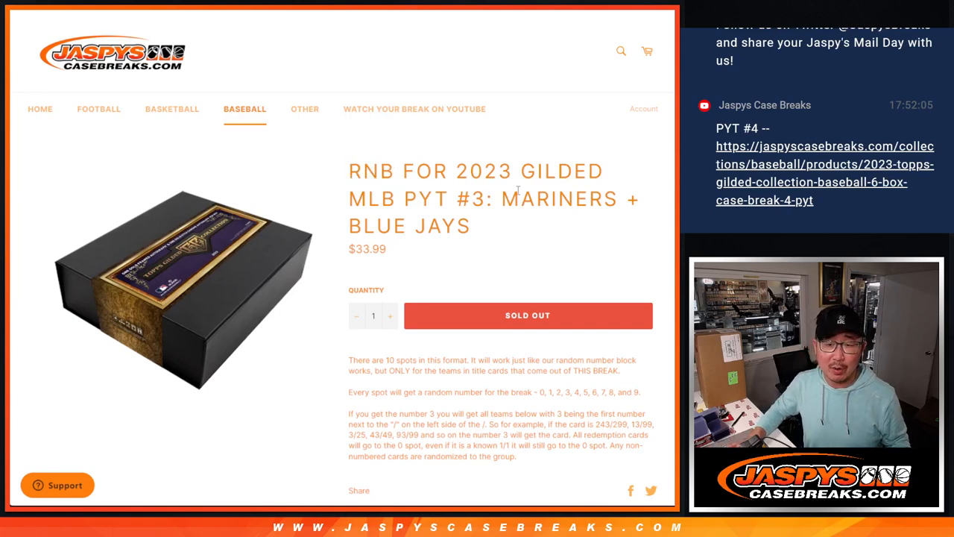
Step: Select and copy the break name '2023 GILDED MLB PYT #3' from the product title
drag(453, 170, 488, 200)
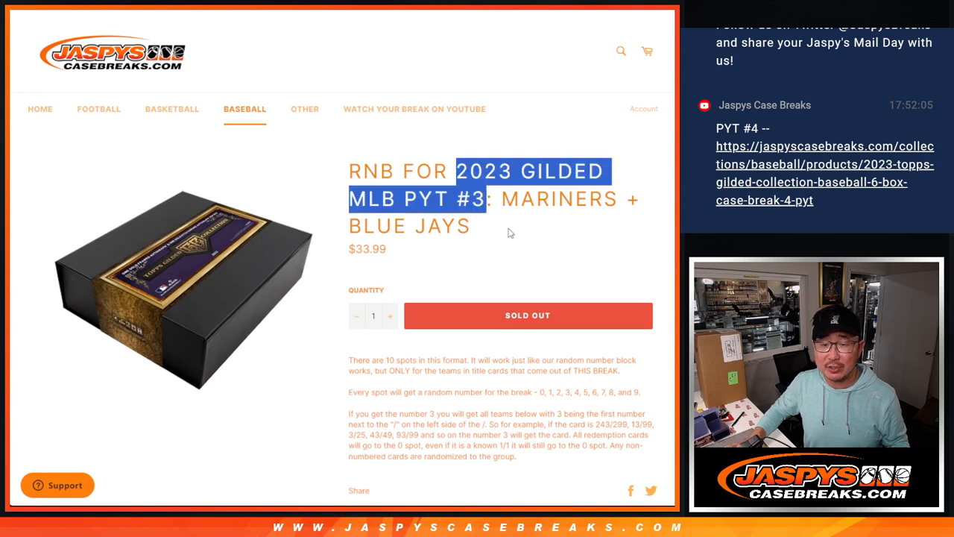
click(504, 221)
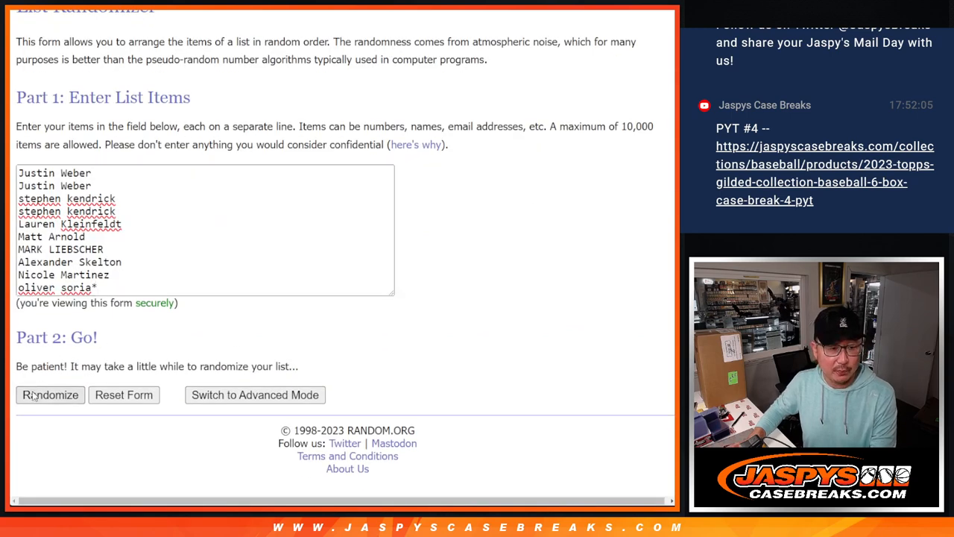
Step: Randomize the ten buyer names, then go back to the form for the numbers 0–9
click(51, 394)
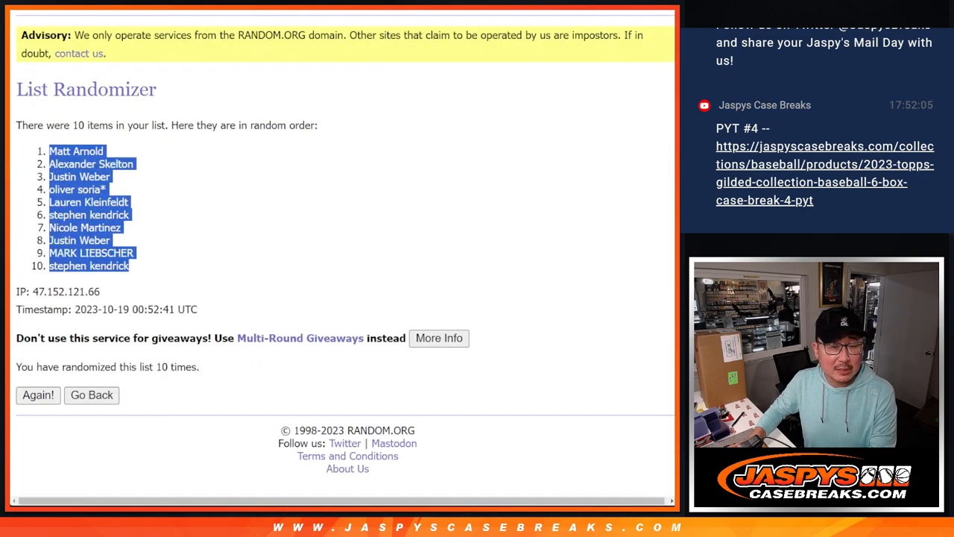
click(91, 394)
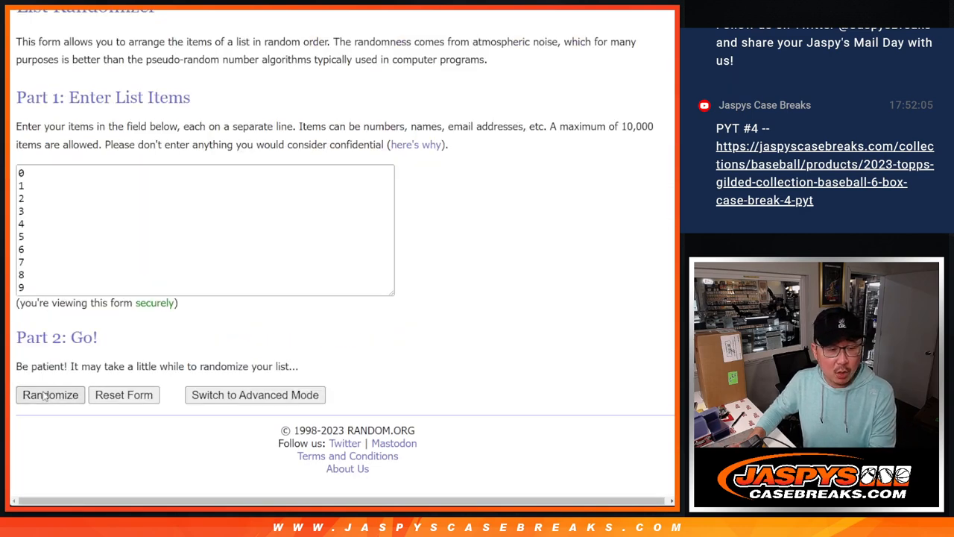
Step: Randomize the numbers 0–9 three times to get a final shuffled order
click(50, 394)
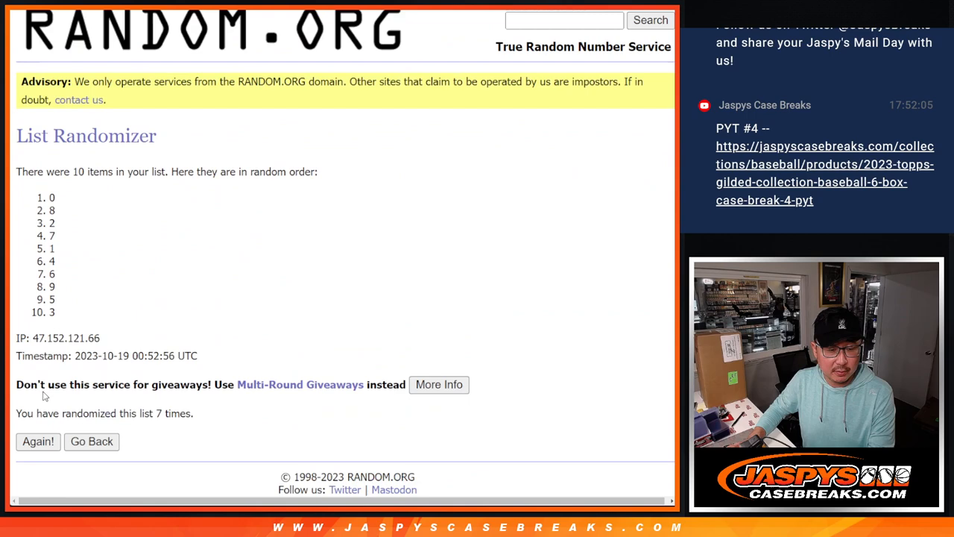
click(39, 441)
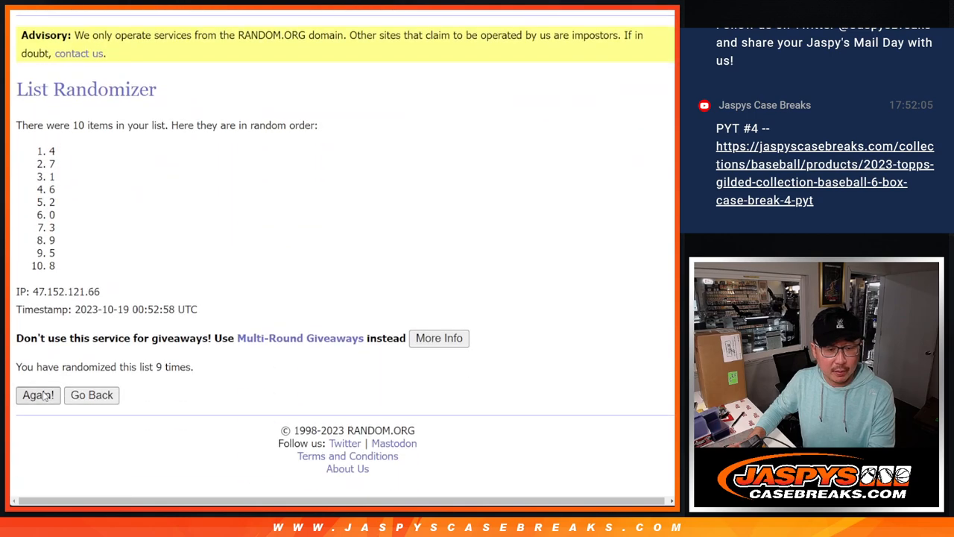
click(37, 395)
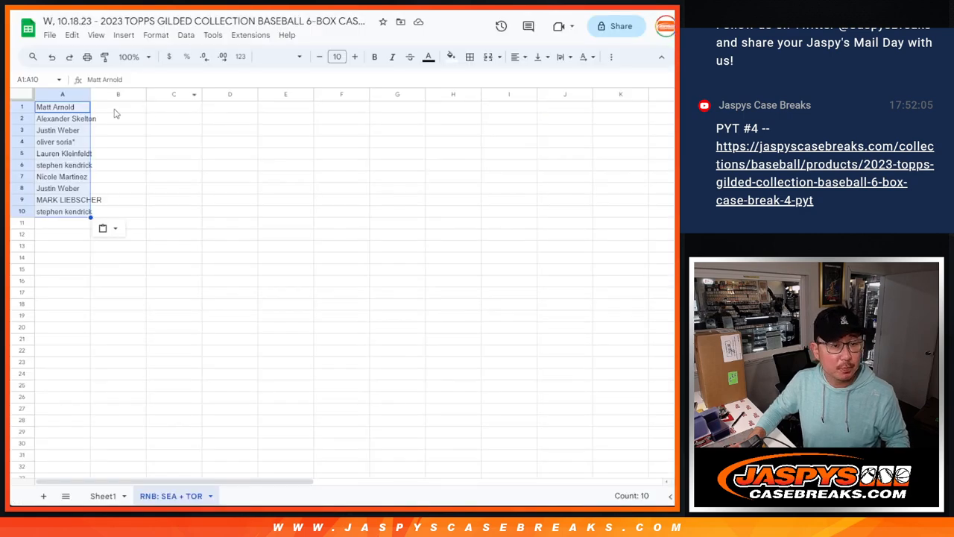
Step: Enlarge the sheet's name and number text to font size 14
click(286, 56)
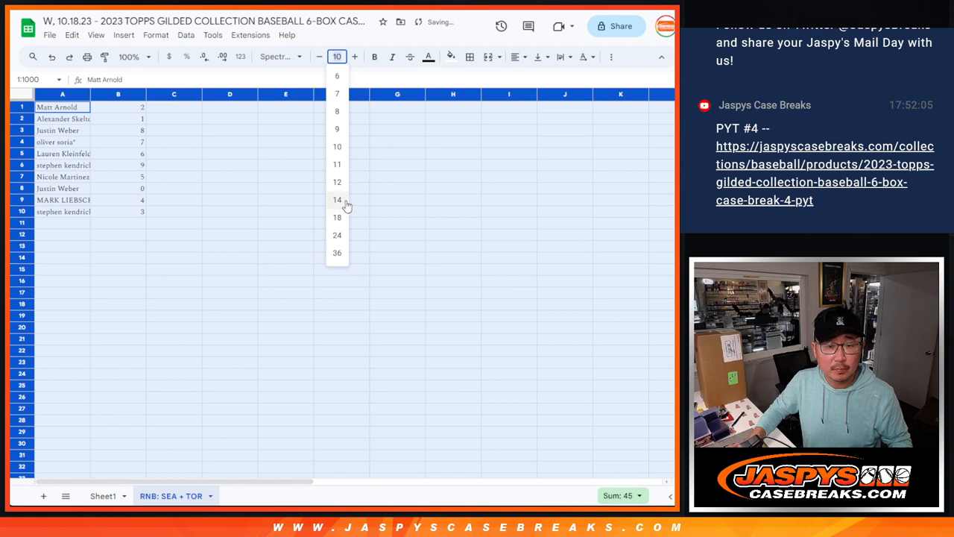
click(337, 200)
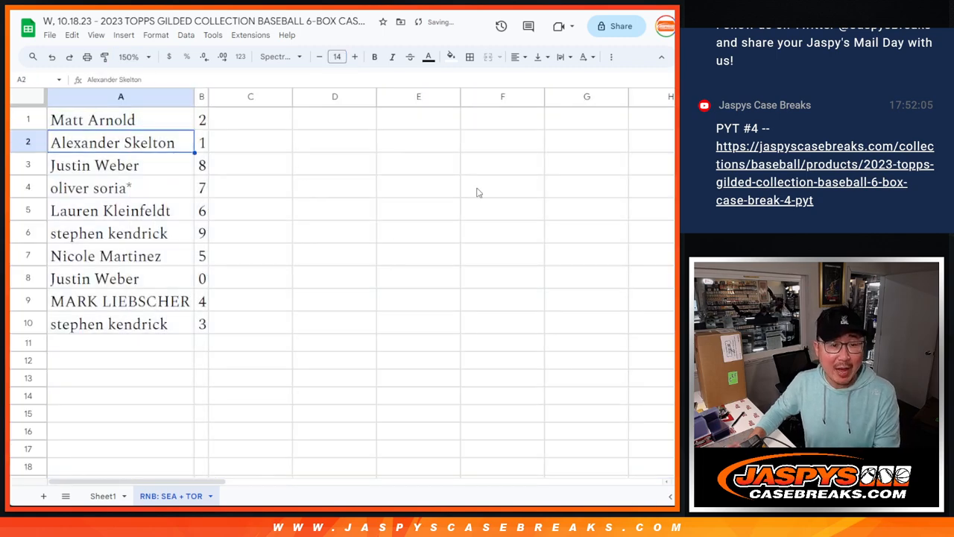
Step: Check the buyer names in column A against their numbers row by row
click(119, 188)
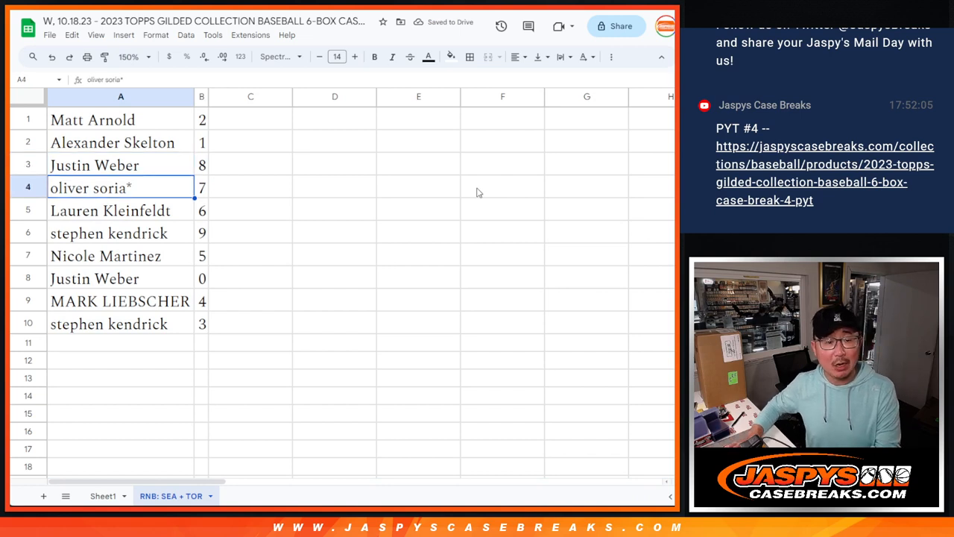
click(107, 232)
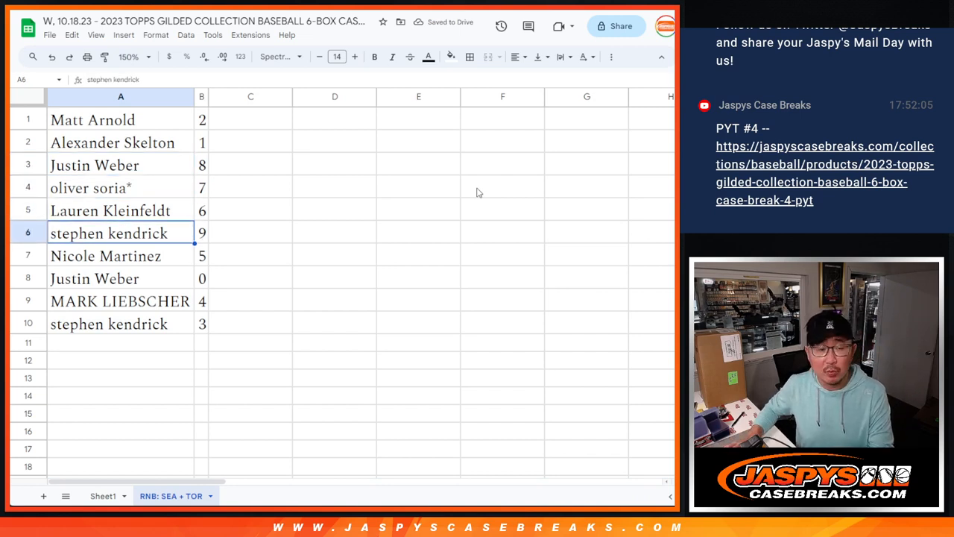
click(94, 278)
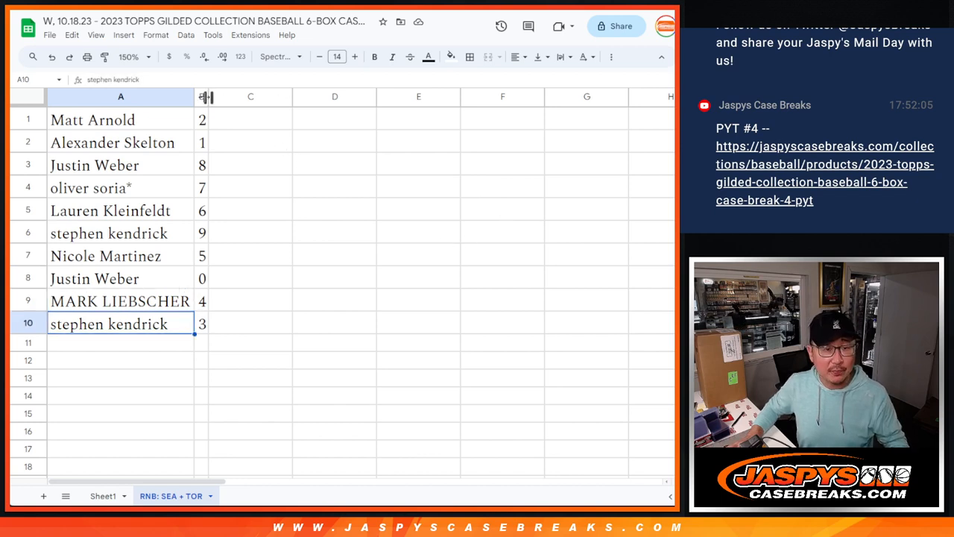
Step: Sort A1:B10 by column B ascending so numbers run 0 to 9, centered with borders
click(201, 95)
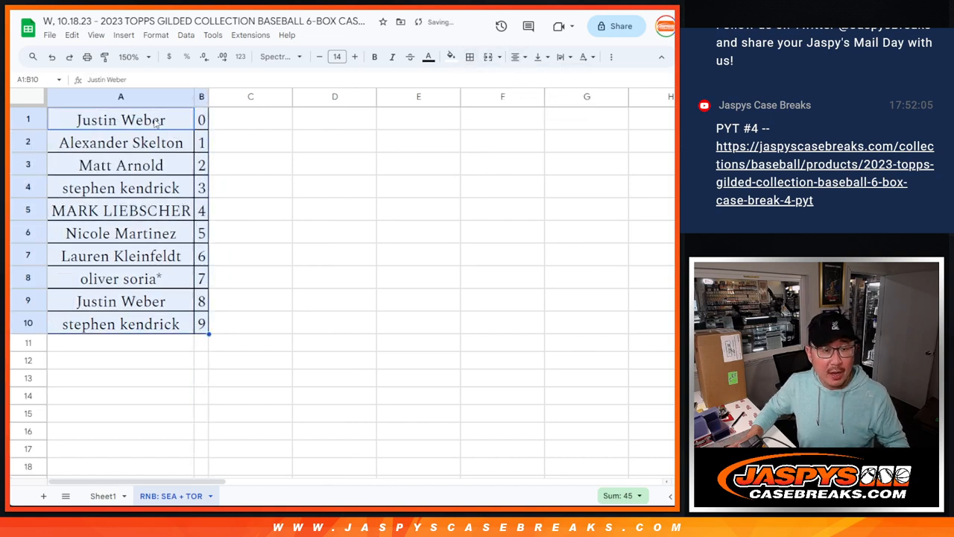
click(121, 120)
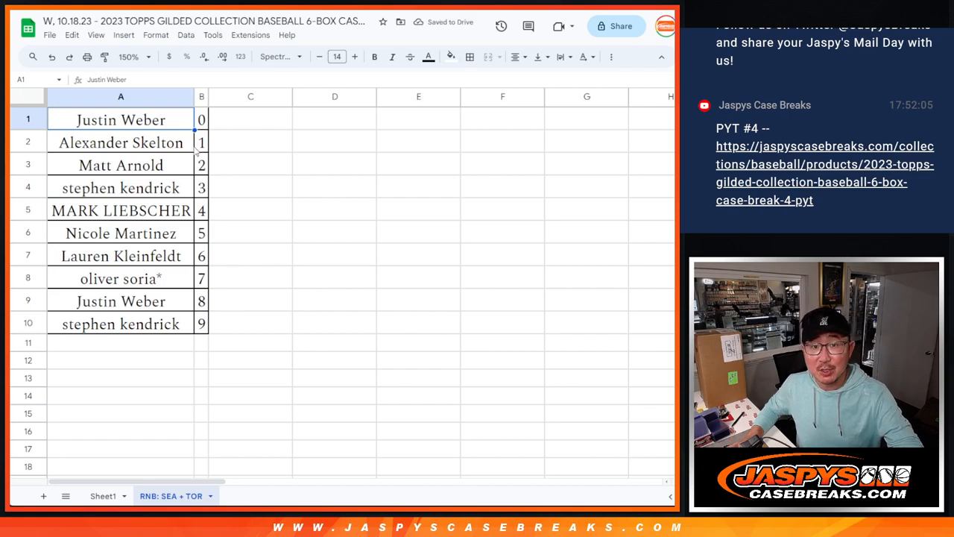